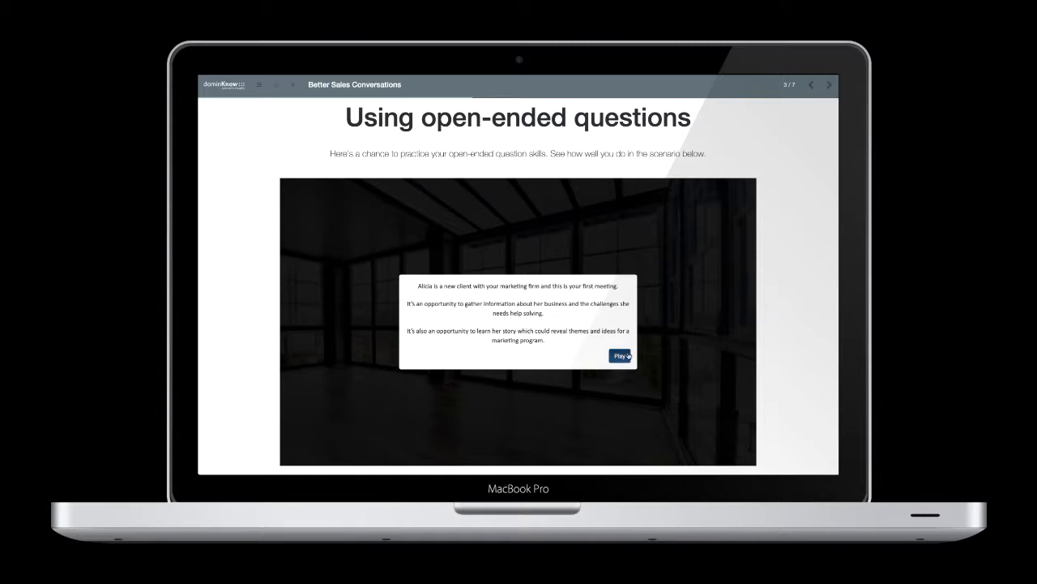
# Step: Switch the editor ribbon to the Engage widgets for the open-ended questions course page
pyautogui.click(622, 353)
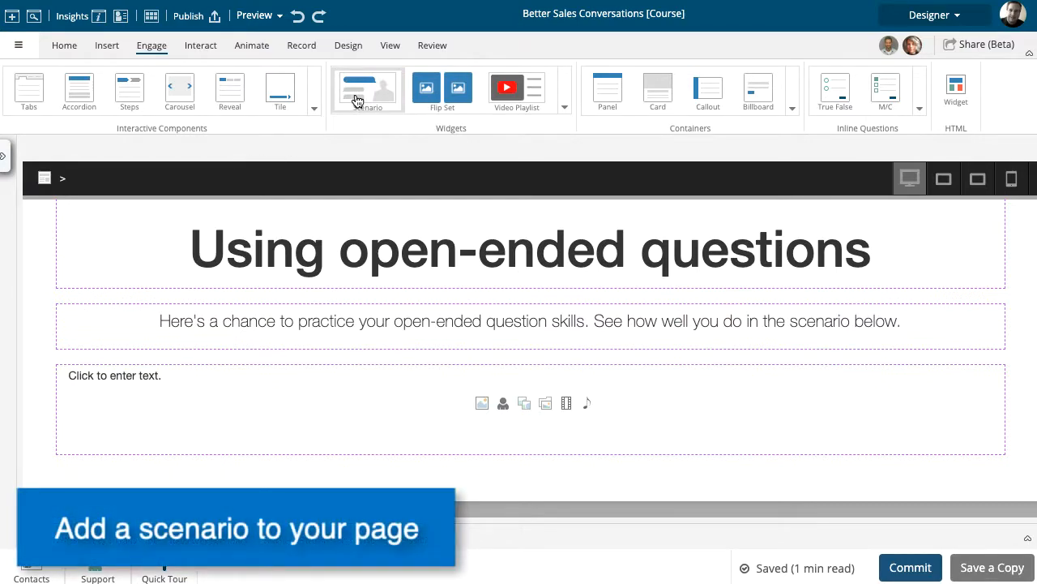
# Step: Add a Scenario widget and choose the Casual character type with Christine
pyautogui.click(366, 90)
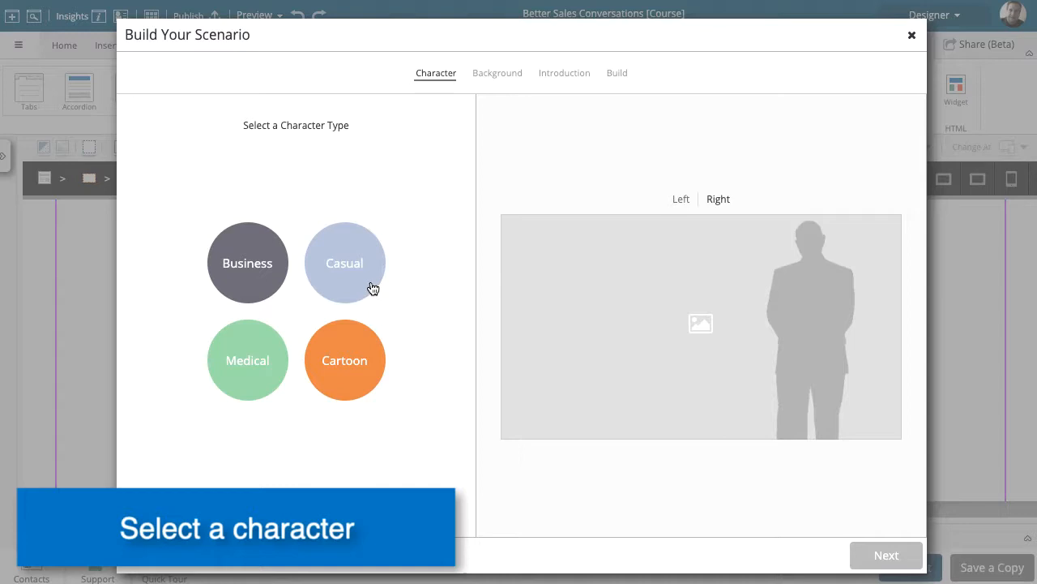
pyautogui.click(343, 263)
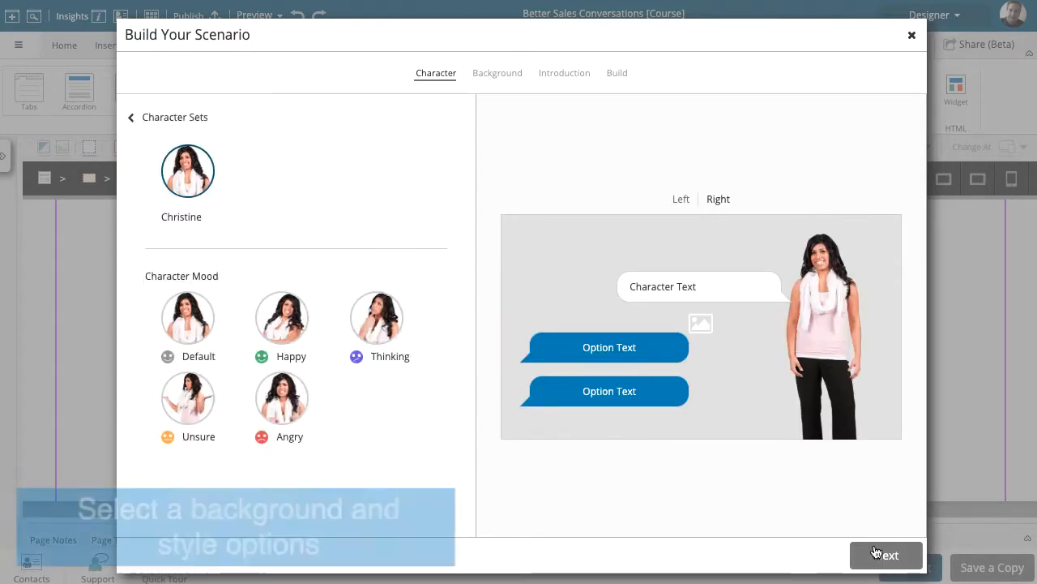
# Step: Choose the windowed office background and oval learner choices, then continue to the introduction
pyautogui.click(496, 73)
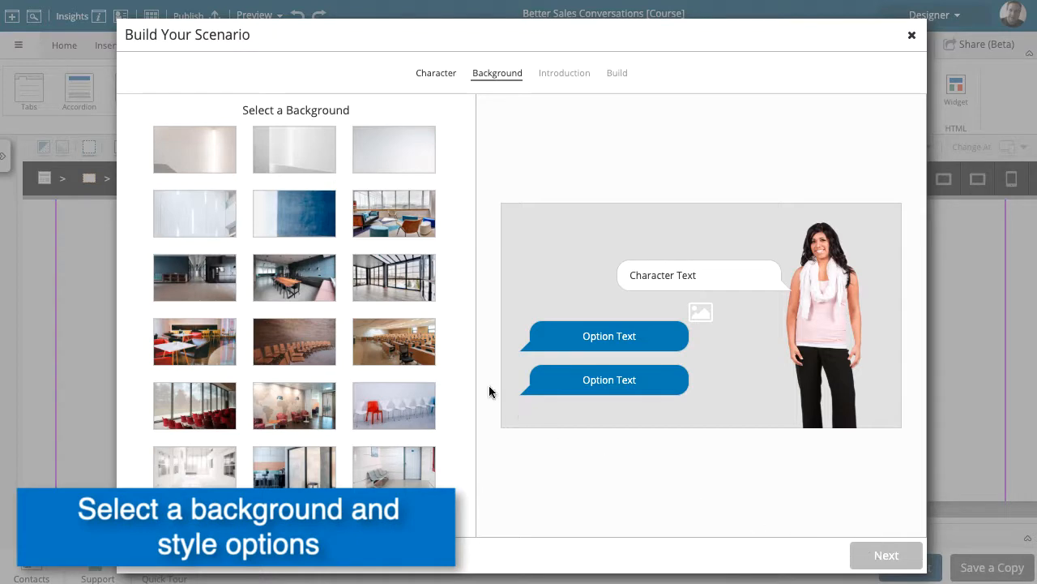
pyautogui.click(394, 277)
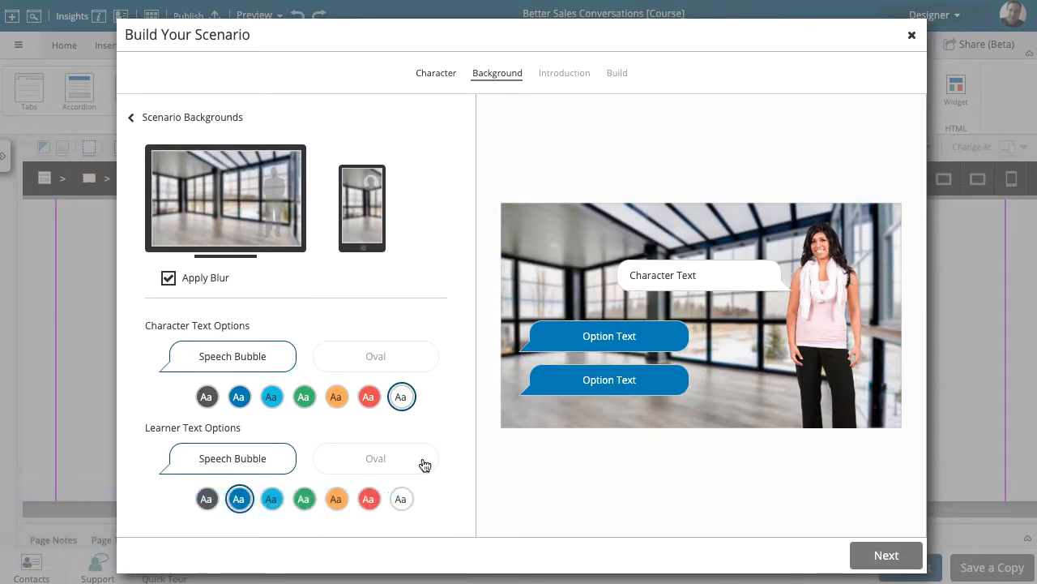
pyautogui.click(376, 457)
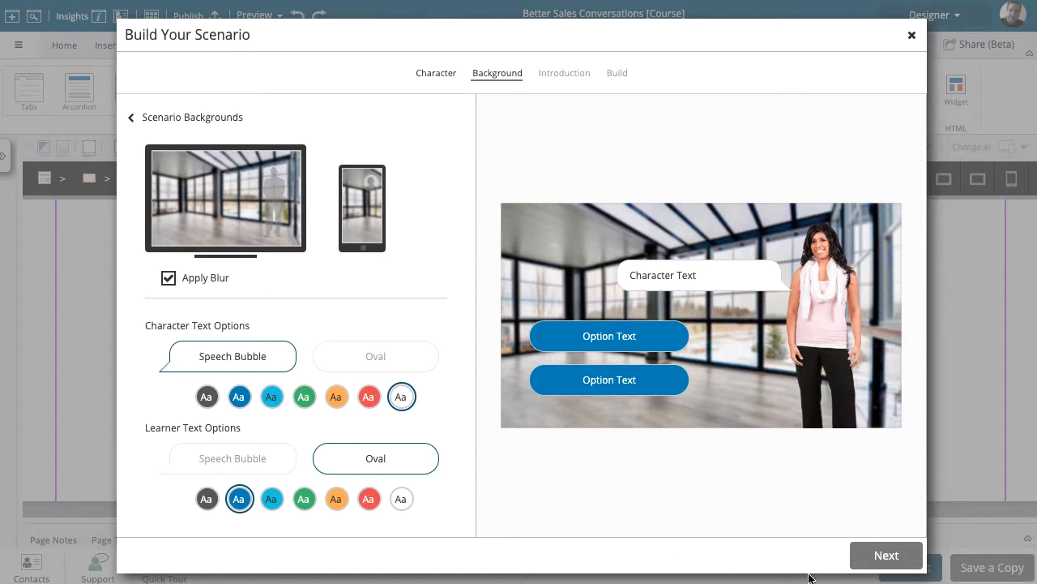
pyautogui.click(885, 554)
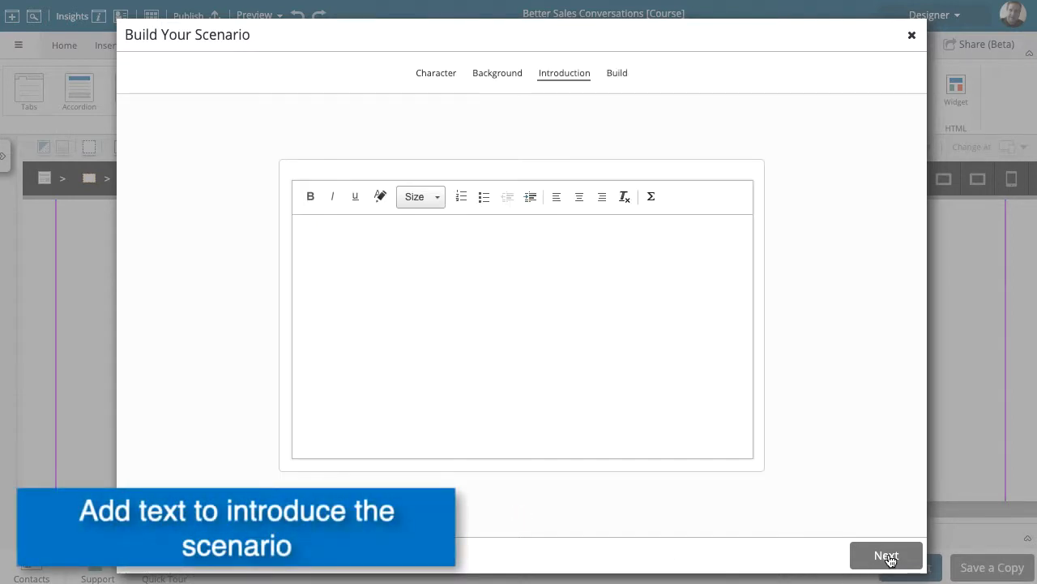
# Step: Write the introduction about meeting new marketing client Alicia and continue to scene building
pyautogui.click(327, 236)
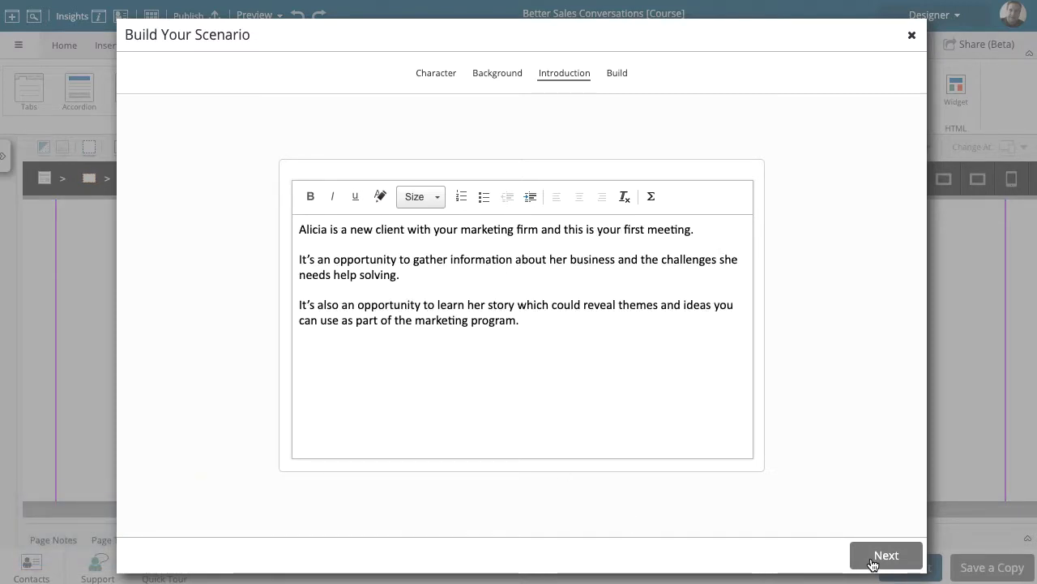
pyautogui.click(885, 554)
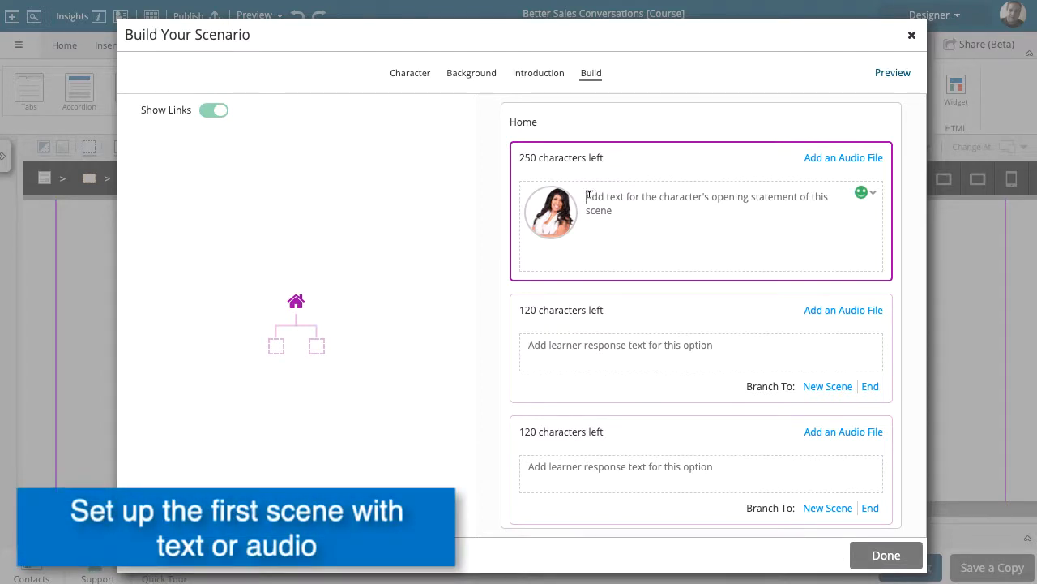
# Step: Enter Christine's greeting 'Hi Andy, I'm so glad we're getting this started...' and the first learner response
pyautogui.write("Hi Andy, I'm so glad we're getting this started. Where do you want to begin?")
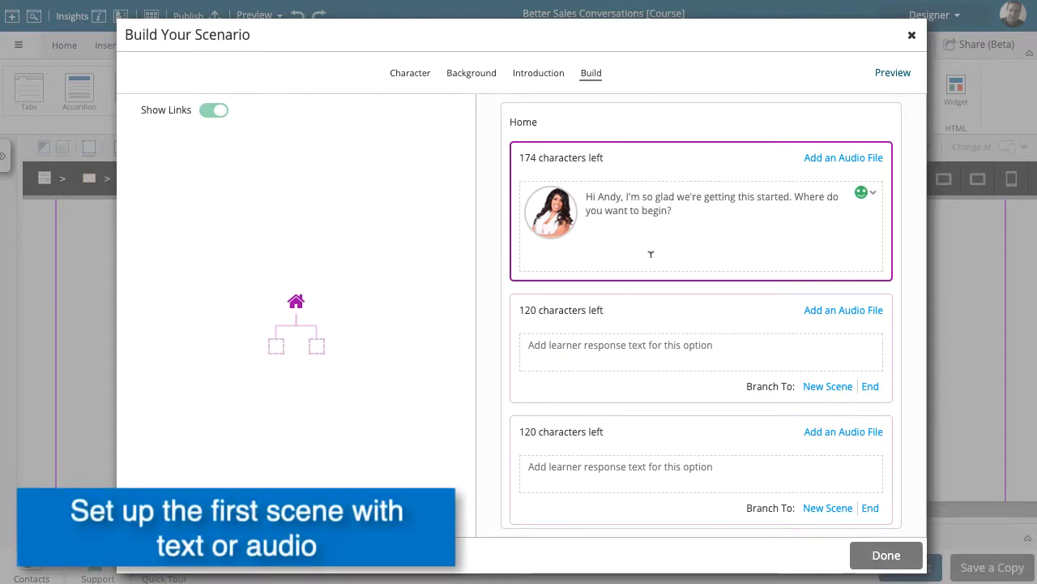
pyautogui.moveTo(577, 344)
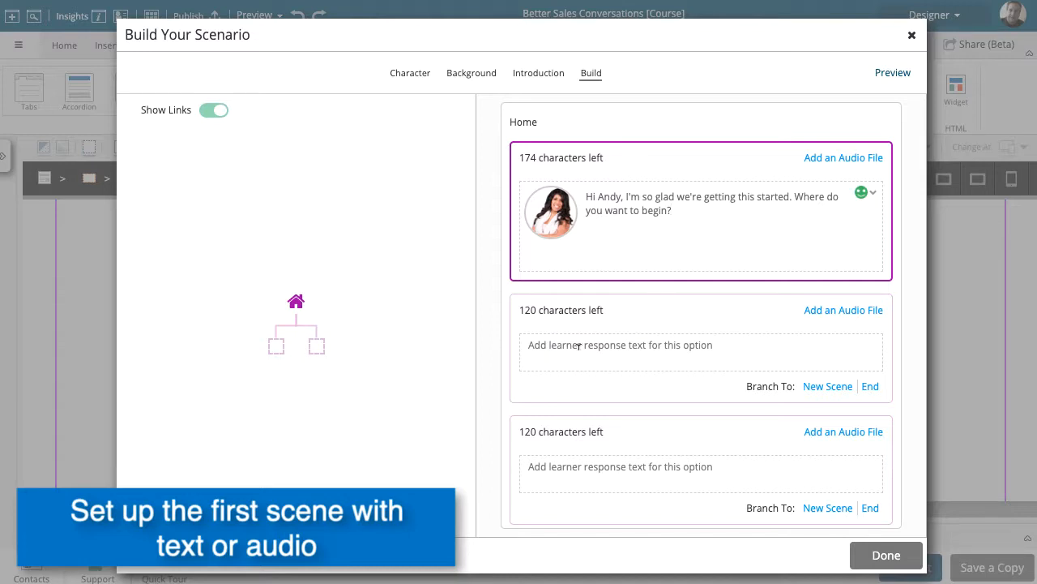
pyautogui.click(619, 344)
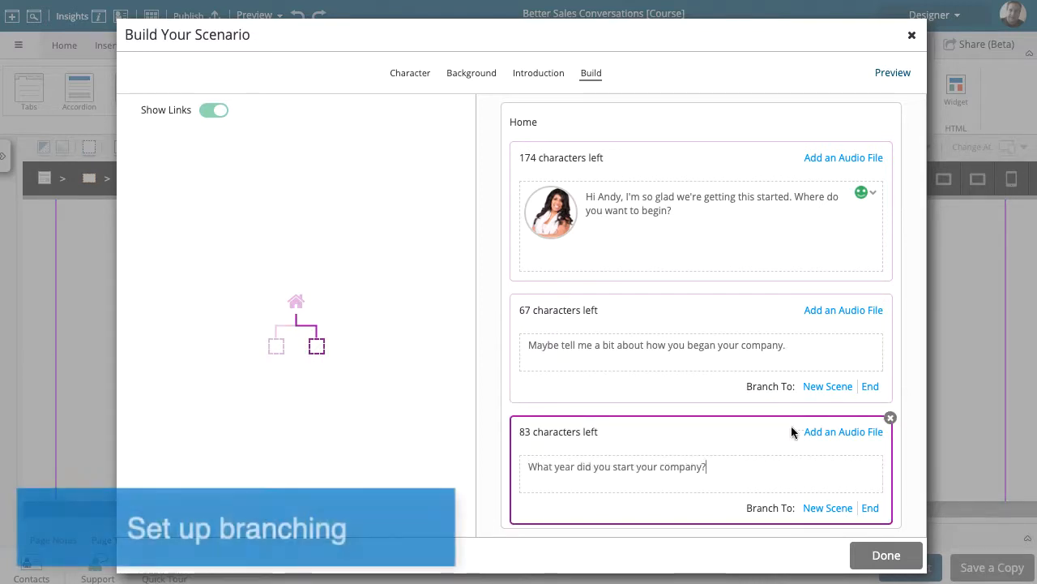
# Step: Branch the first response to a new scene and edit it with the Toddler Trolley story
pyautogui.click(826, 386)
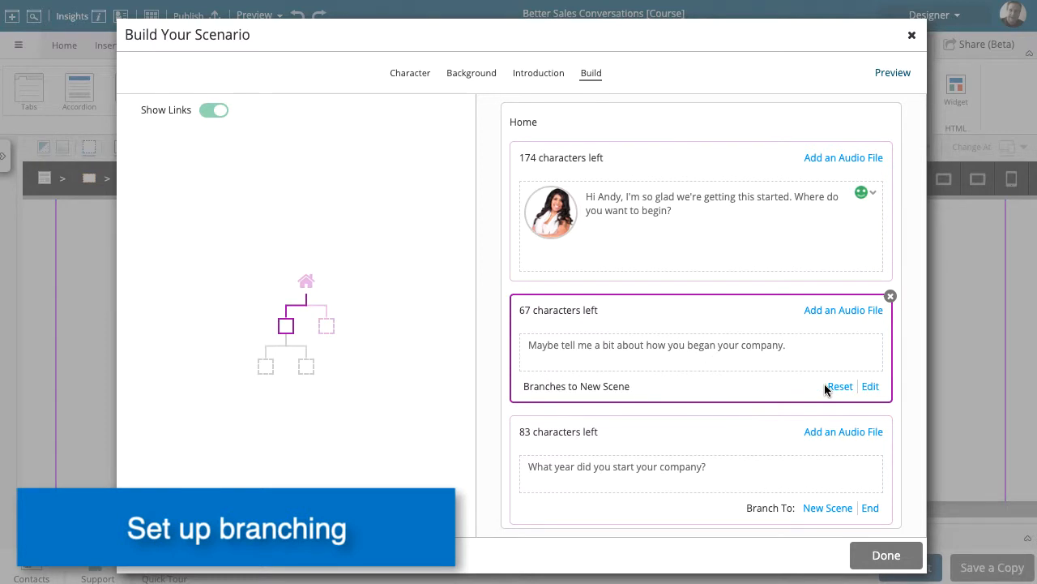
pyautogui.click(826, 507)
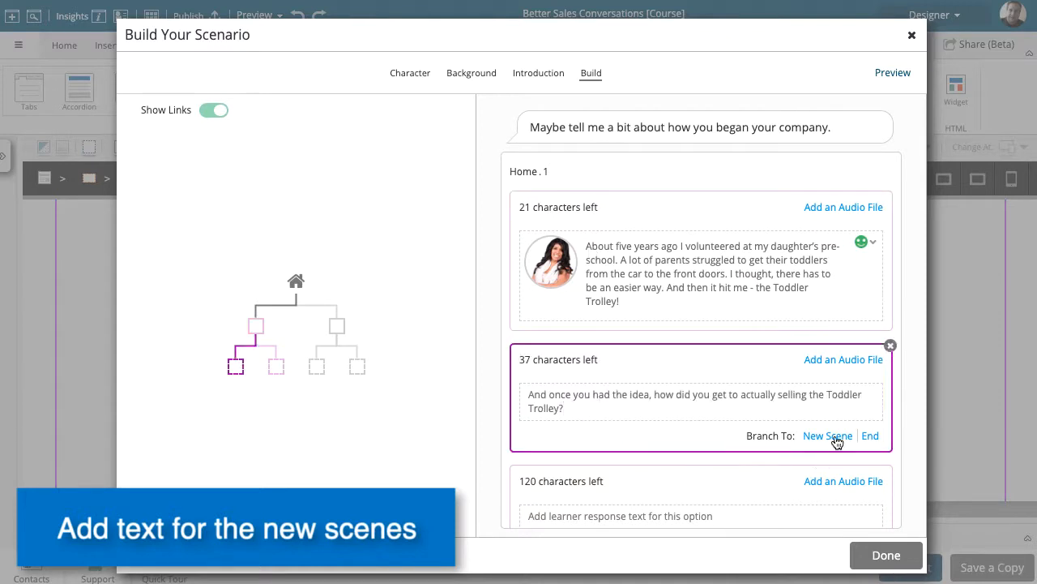
# Step: Branch both follow-ups to new scenes, adding 'What was the hardest part of getting started?', and add a third choice
pyautogui.click(826, 435)
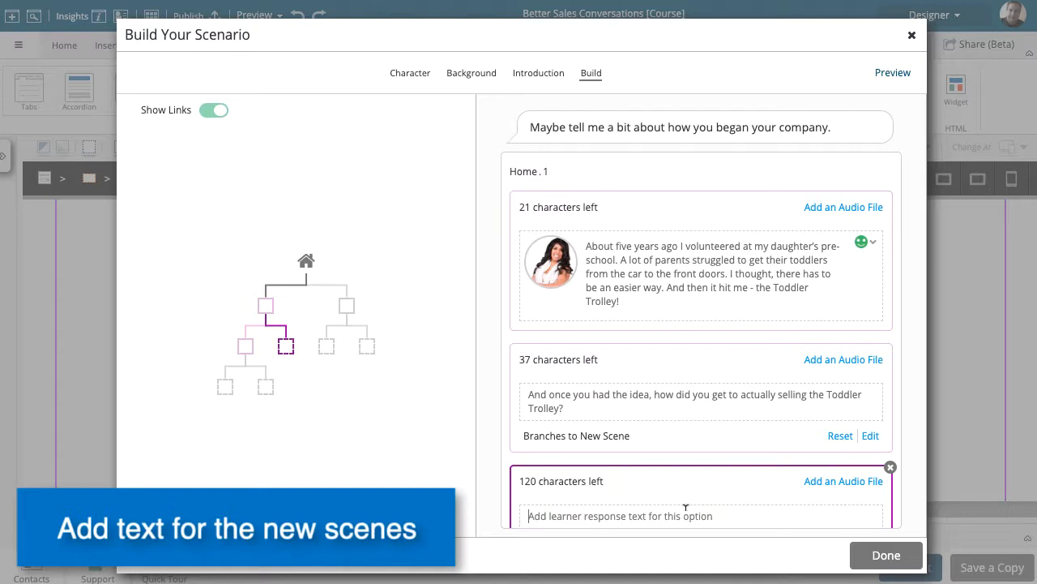
pyautogui.scroll(-3)
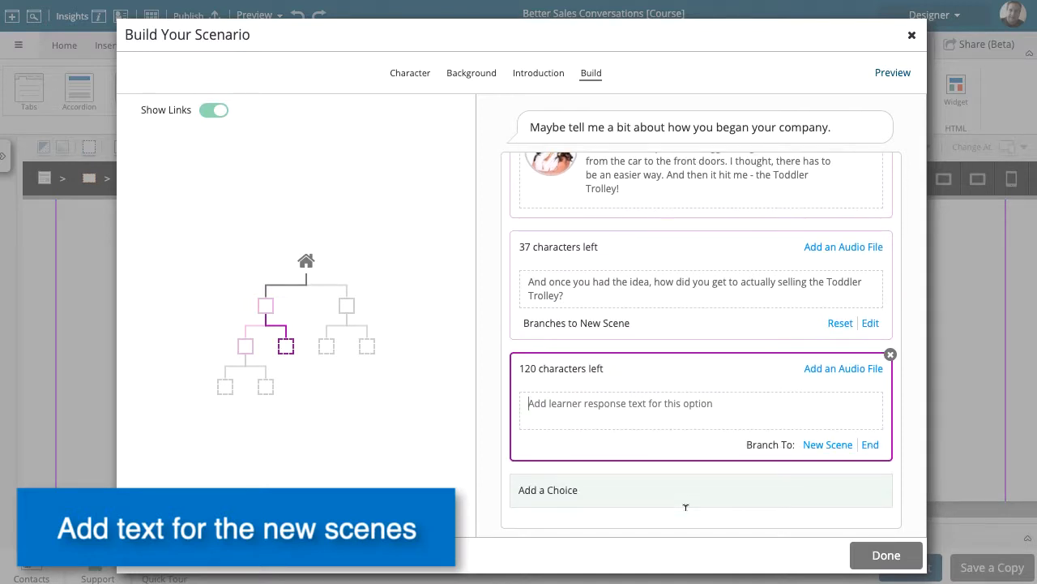
pyautogui.write("Wow, that's pretty amazing. What was the hardest part of getting started?")
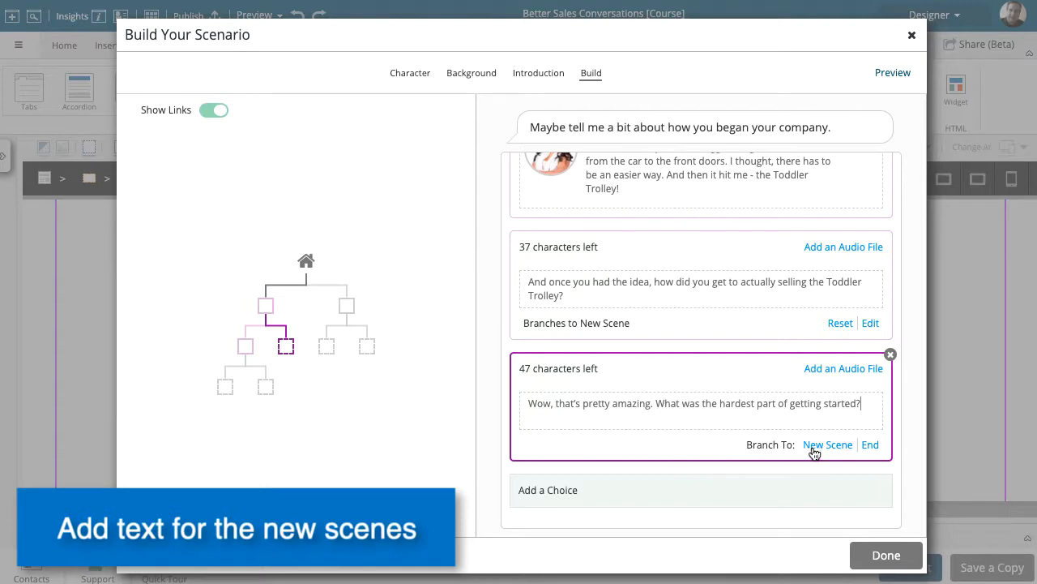
pyautogui.click(826, 444)
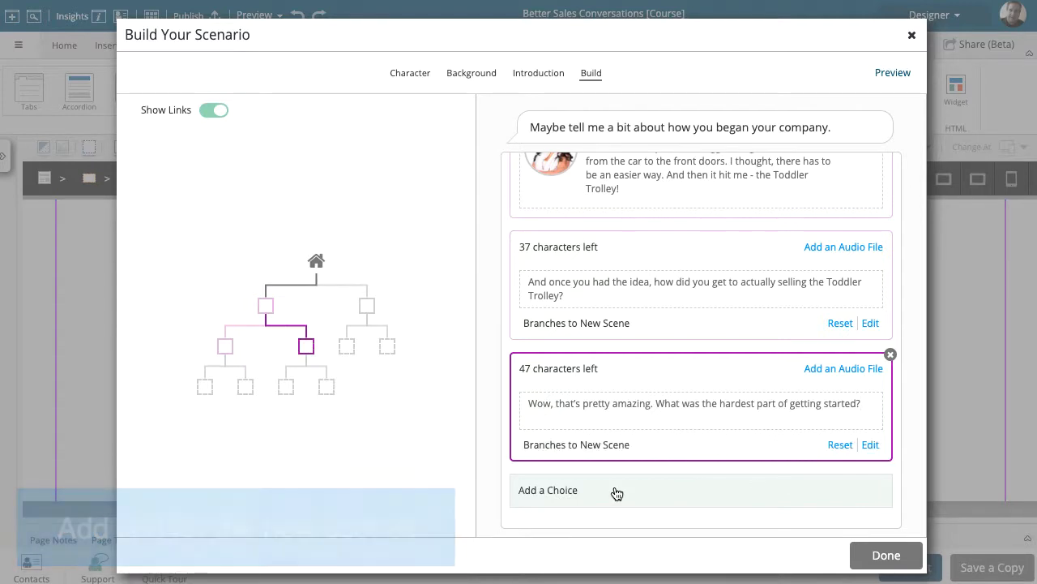
pyautogui.click(548, 489)
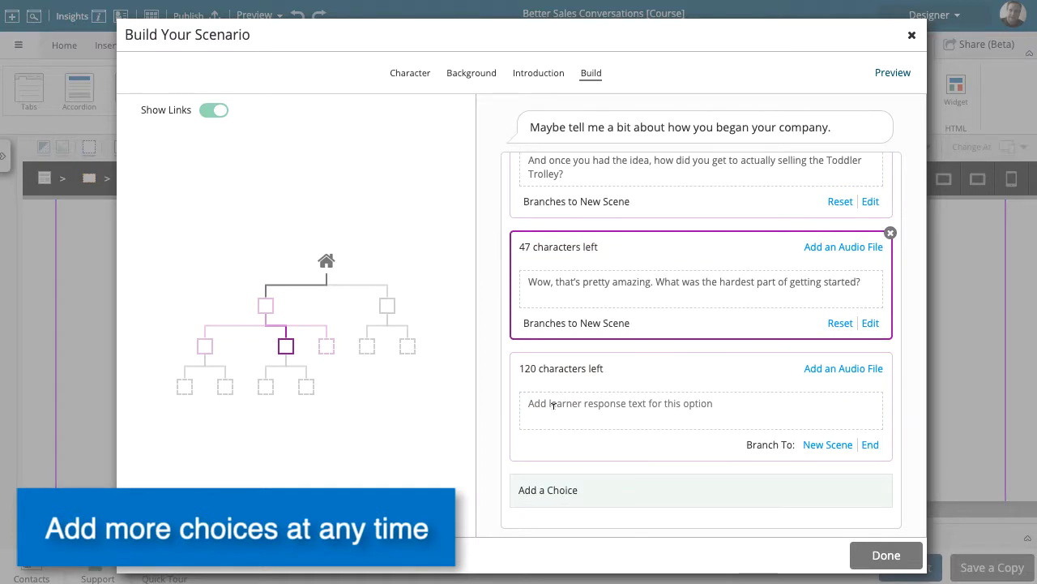
# Step: Add the response 'How have sales been so far?' and set it to branch to End
pyautogui.write('How have sales been so far?')
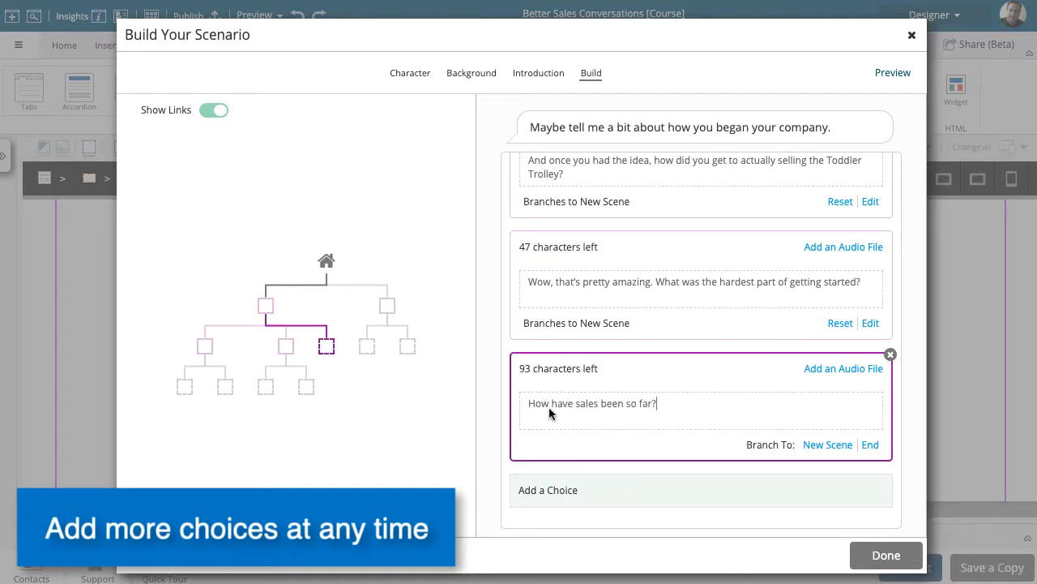
pyautogui.click(868, 444)
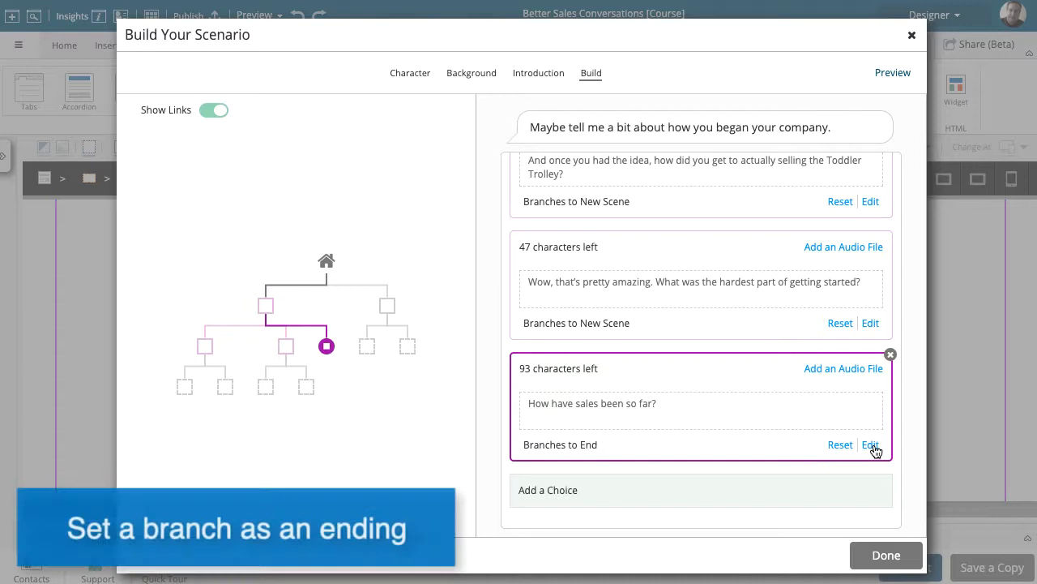
pyautogui.moveTo(590, 473)
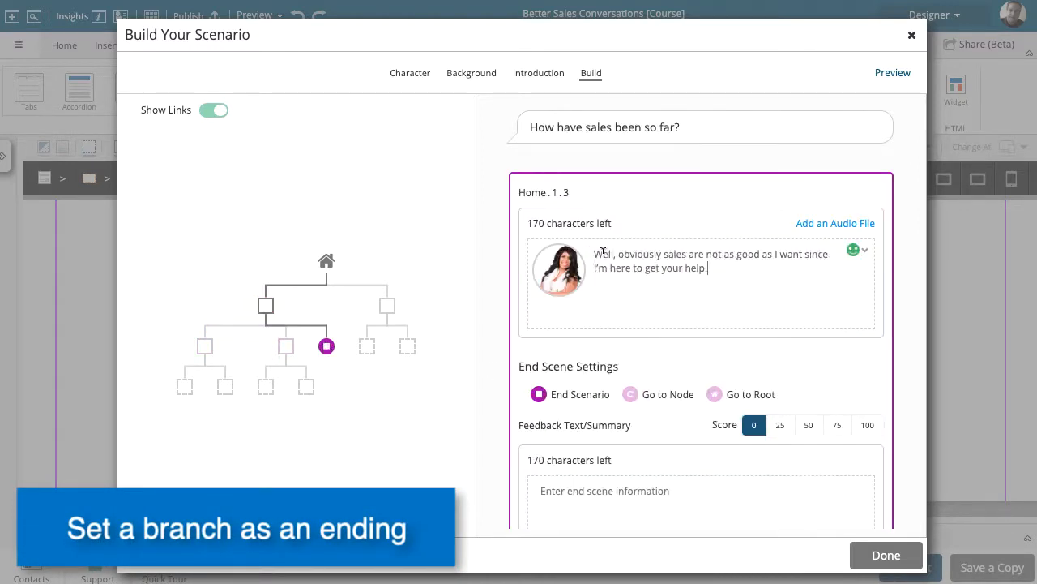
# Step: Set the ending mood to Angry with 'Hmmmm. You probably should have understood this...' feedback and finish with Done
pyautogui.click(865, 250)
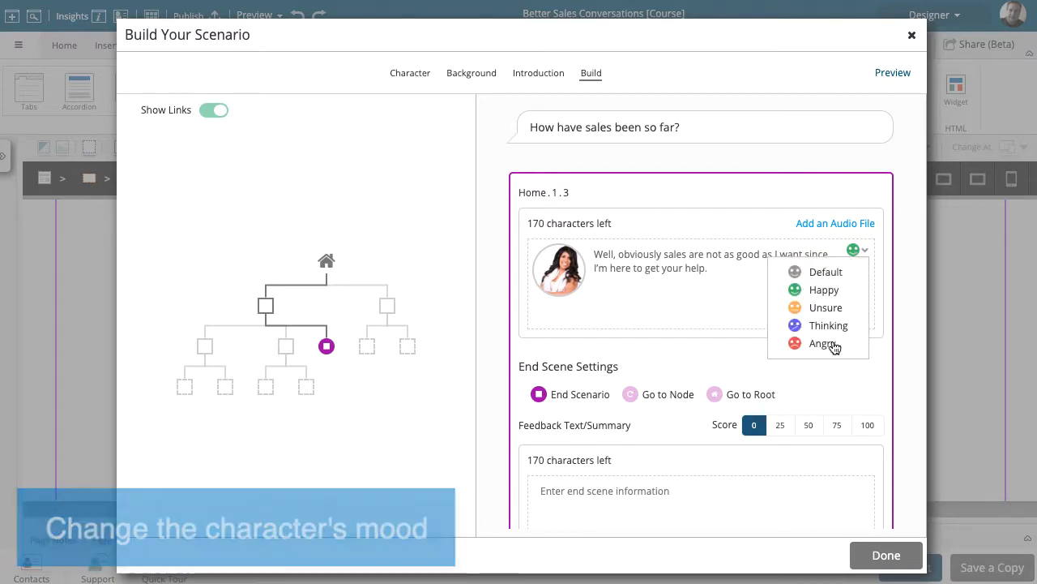
pyautogui.click(821, 344)
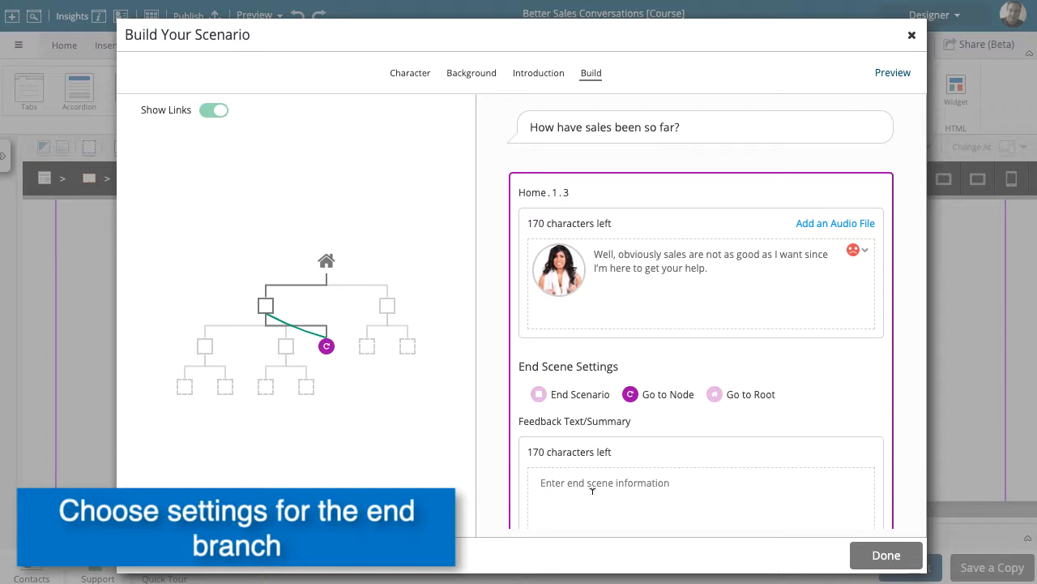
pyautogui.write("Hmmmm. You probably should have understood this before your meeting. Let's take you back so you can ask a different question.")
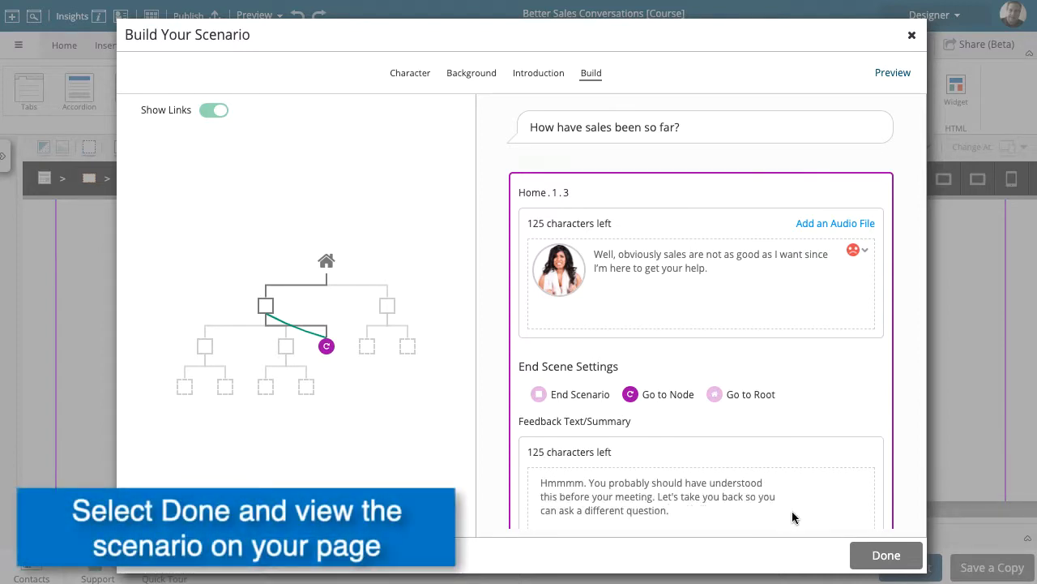
pyautogui.click(885, 554)
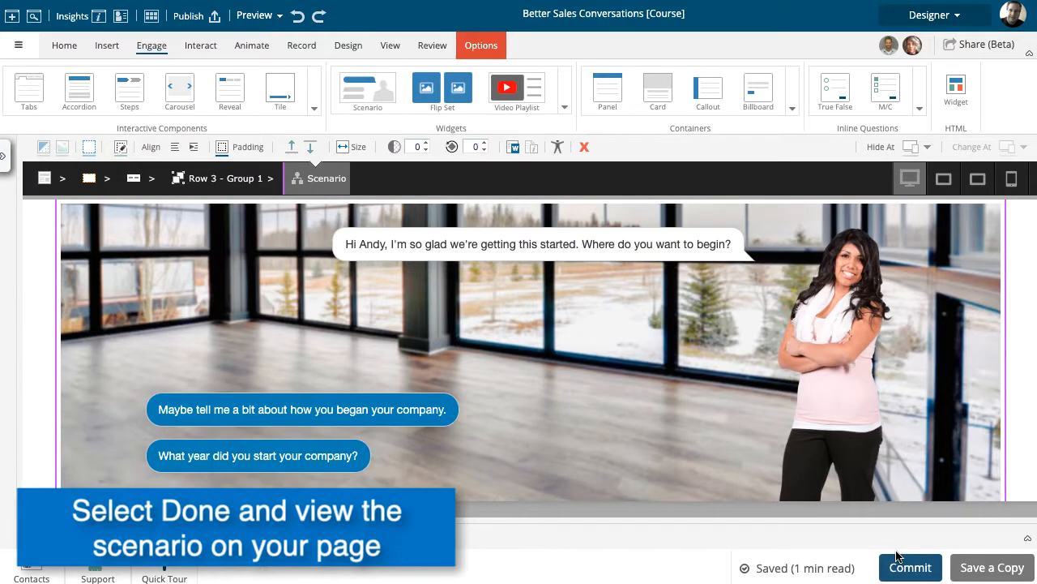